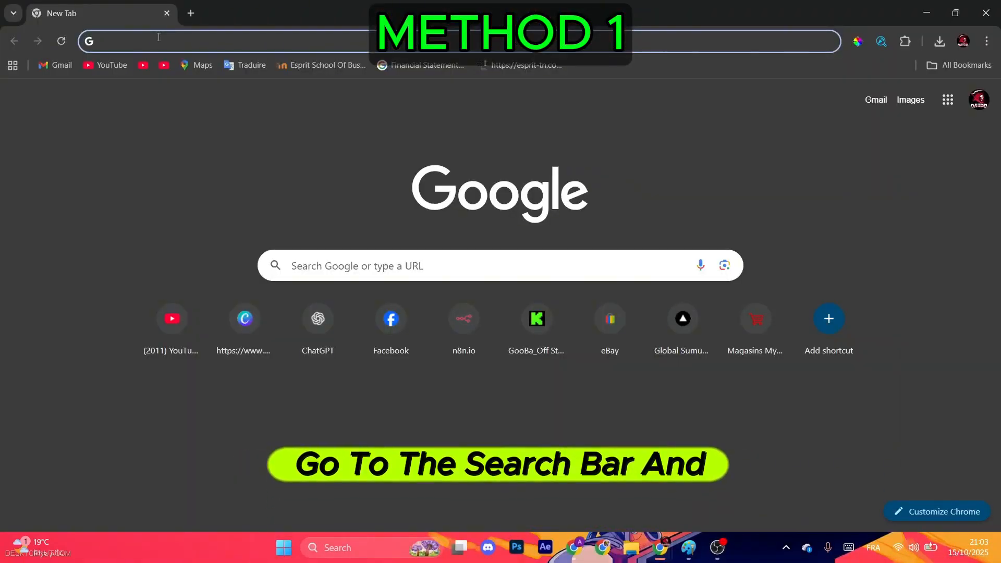
Search Google for 'direct x download'.
{"action": "type", "text": "direct x download"}
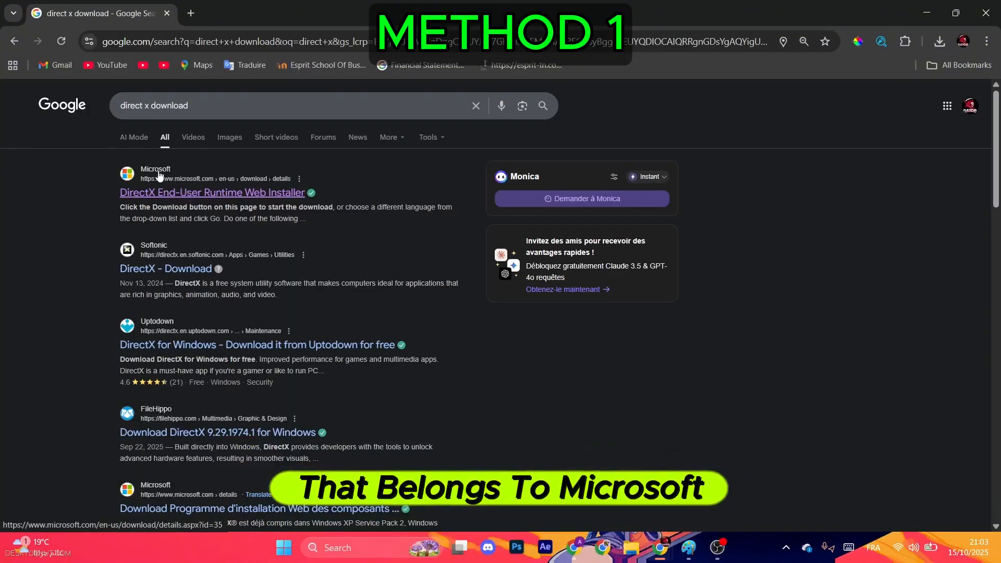
Download the English DirectX End-User Runtime Web Installer from Microsoft's page.
{"action": "left_click", "coordinate": [212, 192]}
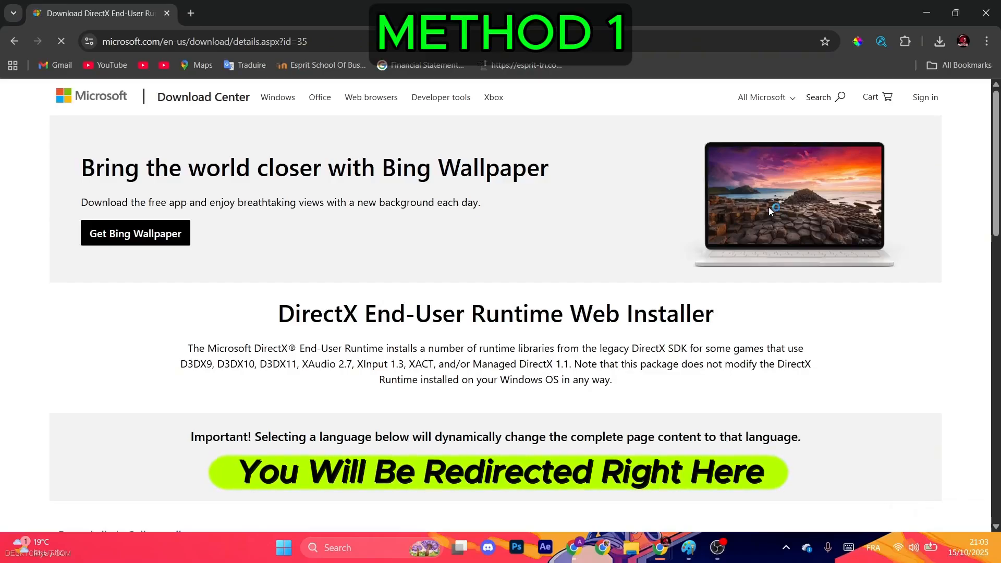
{"action": "scroll", "scroll_direction": "down", "scroll_amount": 3}
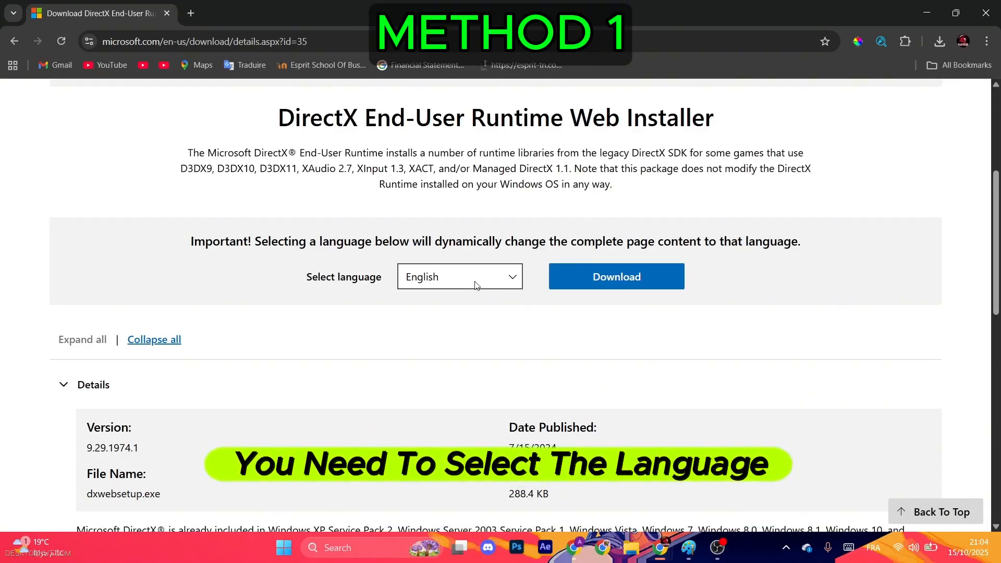
{"action": "left_click", "coordinate": [459, 276]}
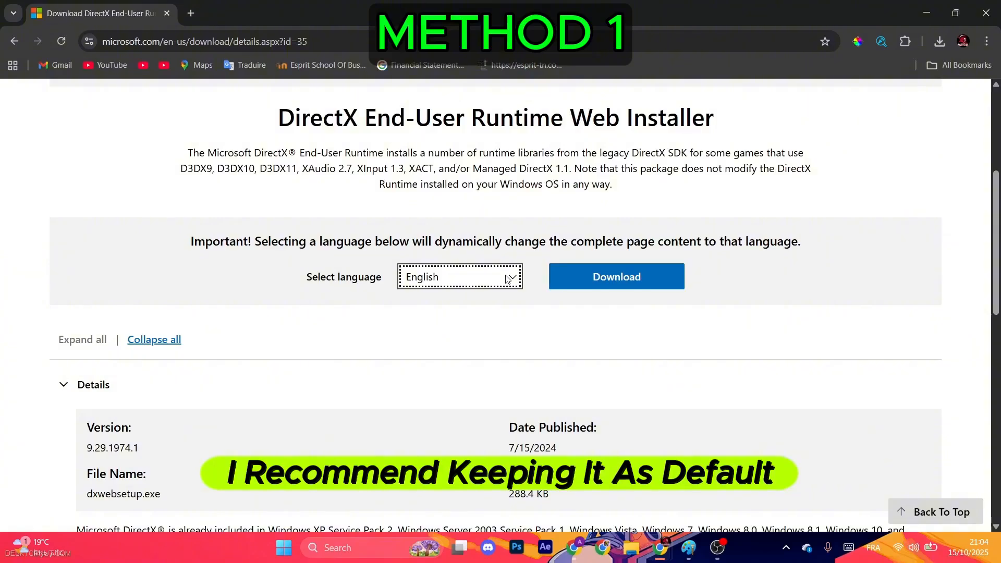
{"action": "left_click", "coordinate": [615, 276]}
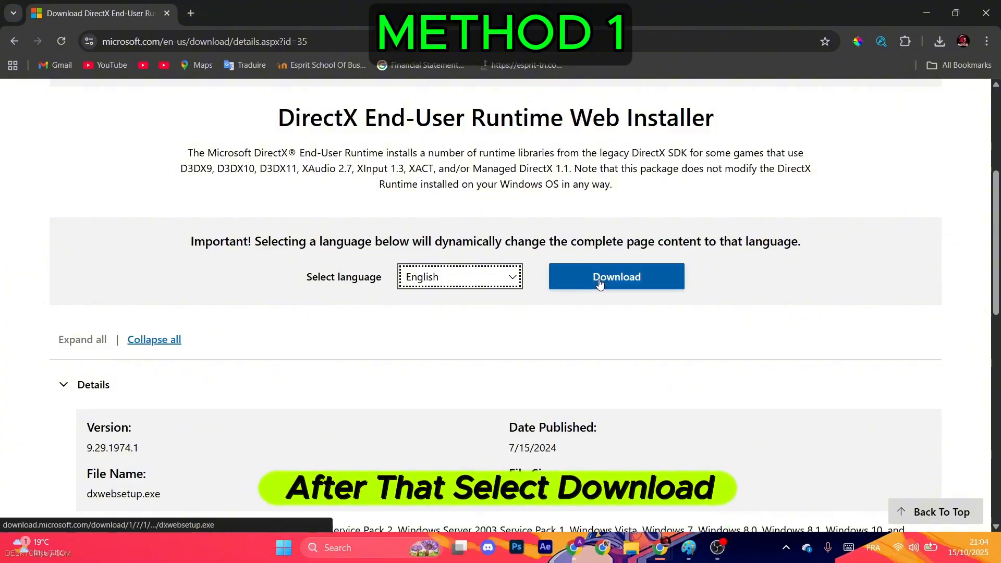
{"action": "left_click", "coordinate": [615, 276]}
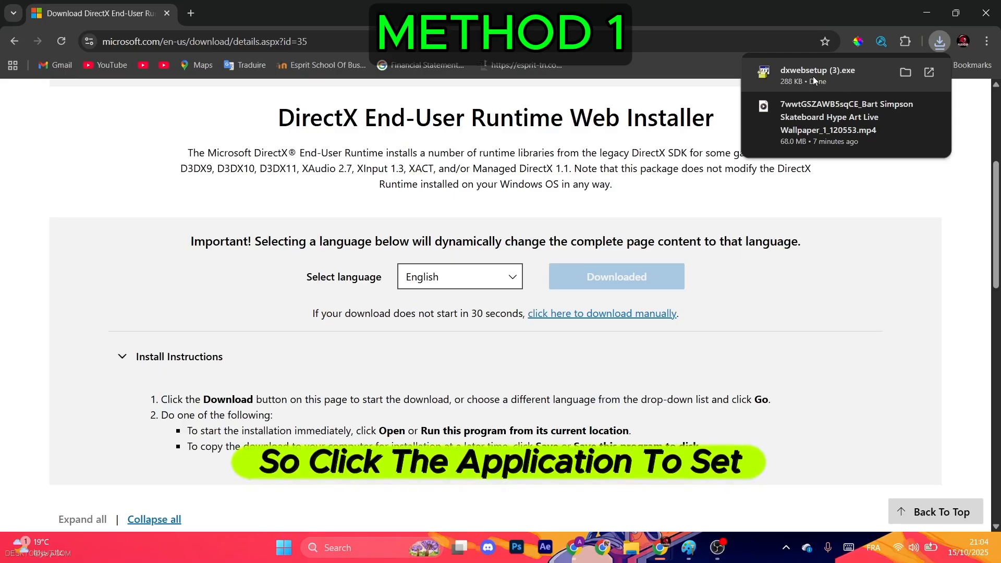
Run dxwebsetup.exe and decline the bundled Bing Bar offer.
{"action": "left_click", "coordinate": [816, 75]}
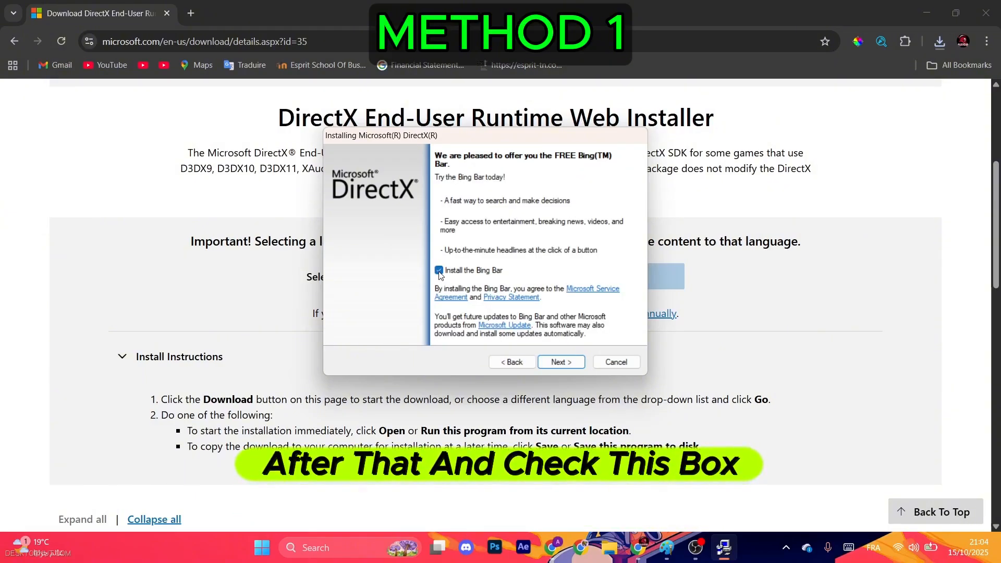
{"action": "left_click", "coordinate": [560, 362]}
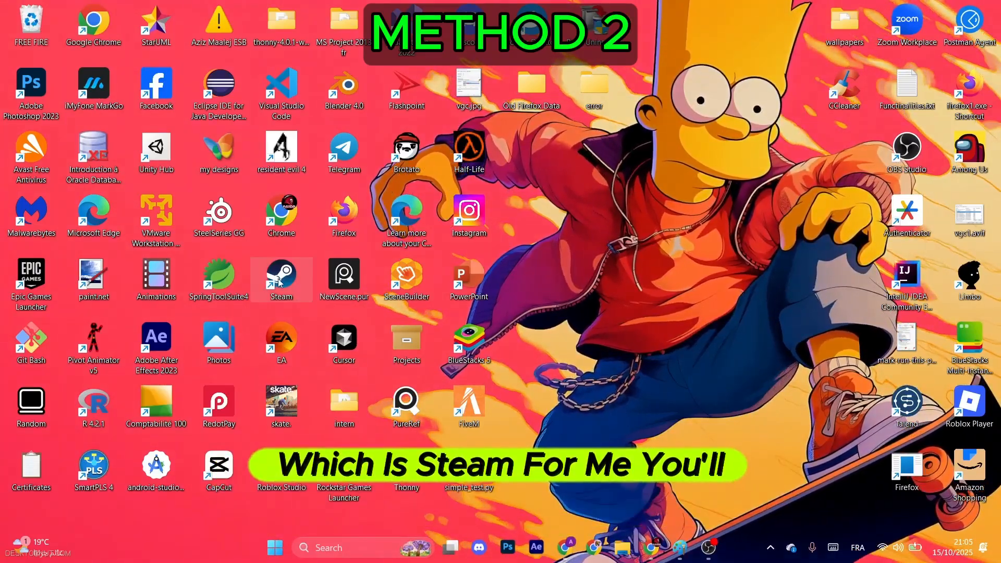
Launch Steam from the desktop and switch to the Library view.
{"action": "double_click", "coordinate": [281, 276]}
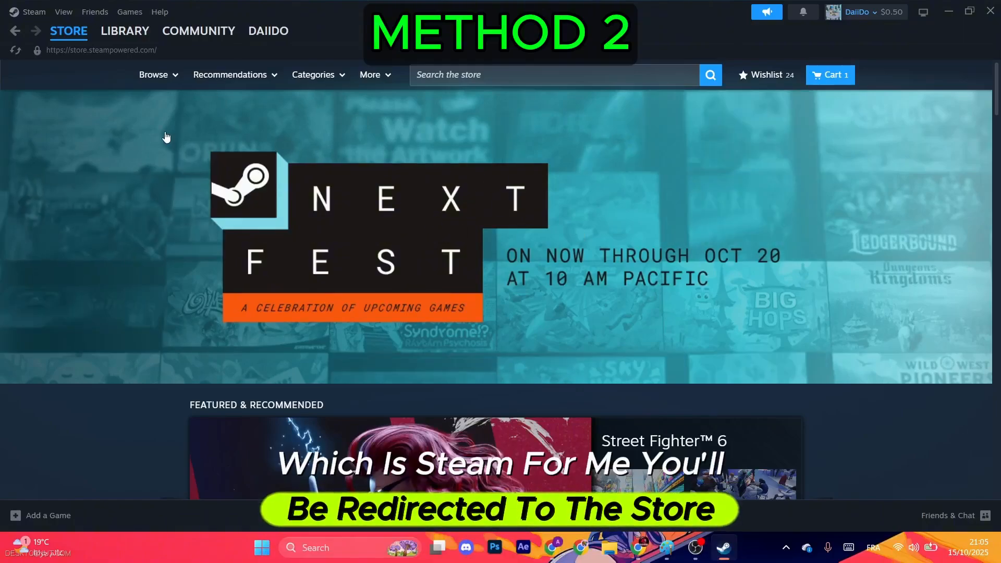
{"action": "left_click", "coordinate": [63, 12]}
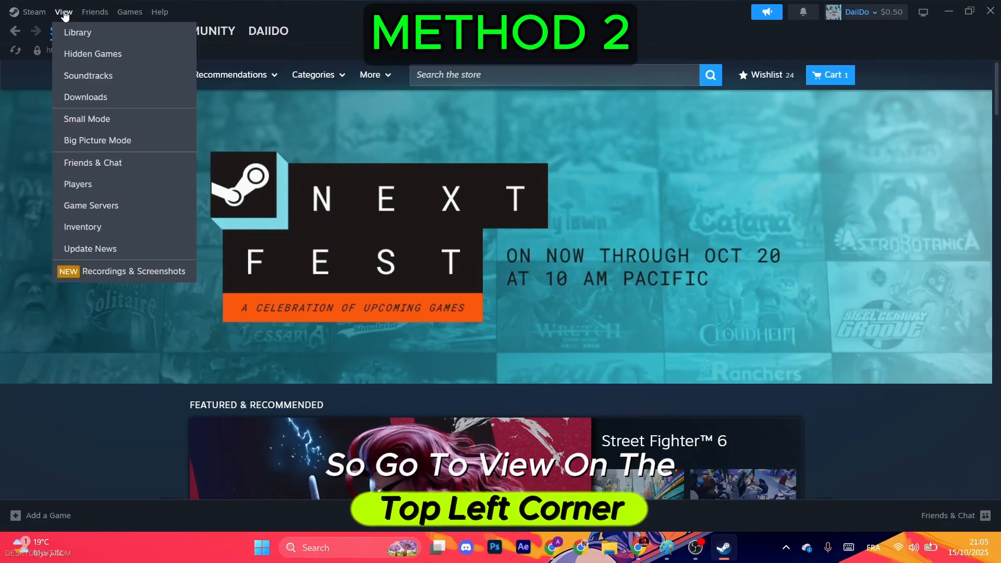
{"action": "left_click", "coordinate": [77, 32]}
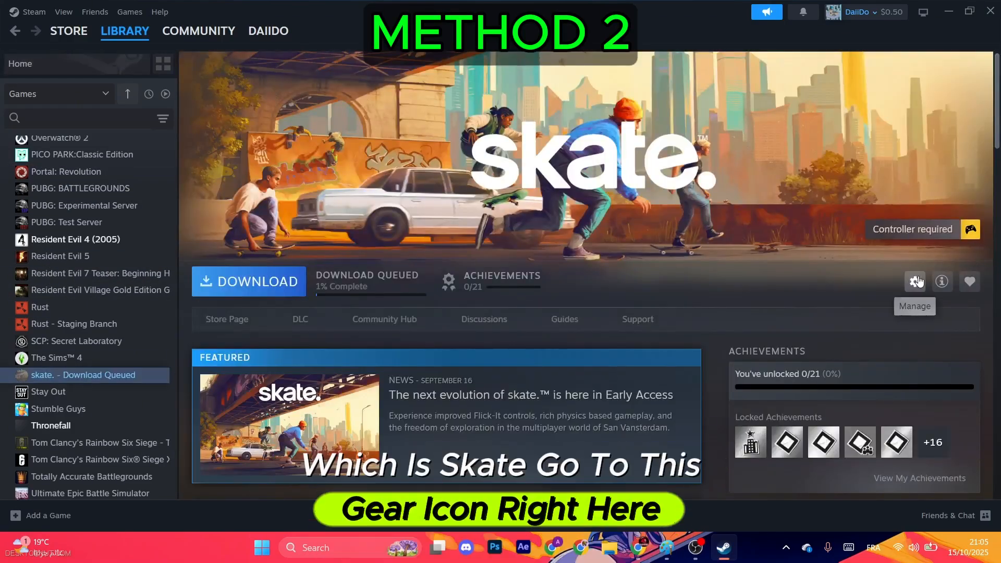
Enter '-dx11' as skate.'s launch option in its Properties.
{"action": "left_click", "coordinate": [913, 281]}
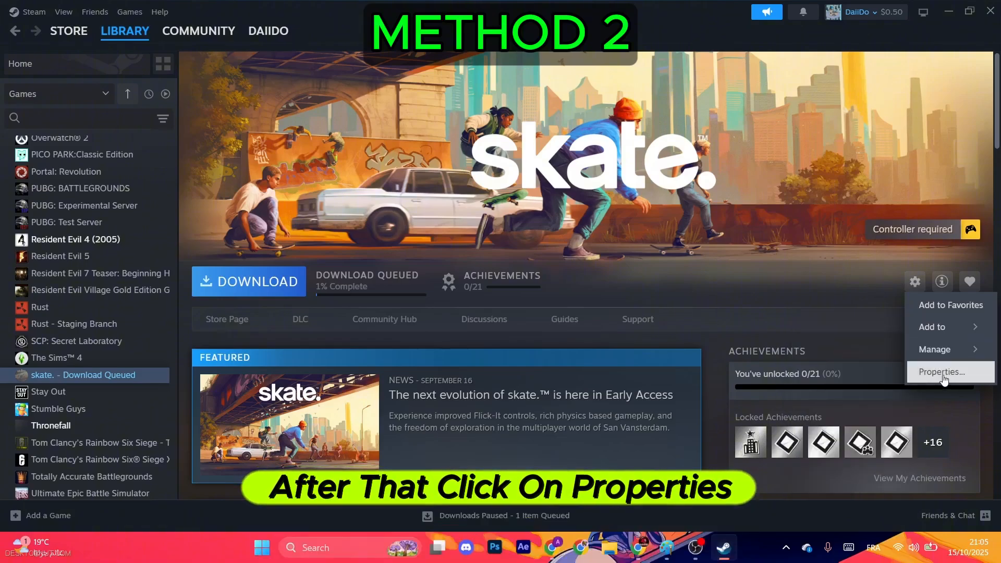
{"action": "left_click", "coordinate": [942, 372]}
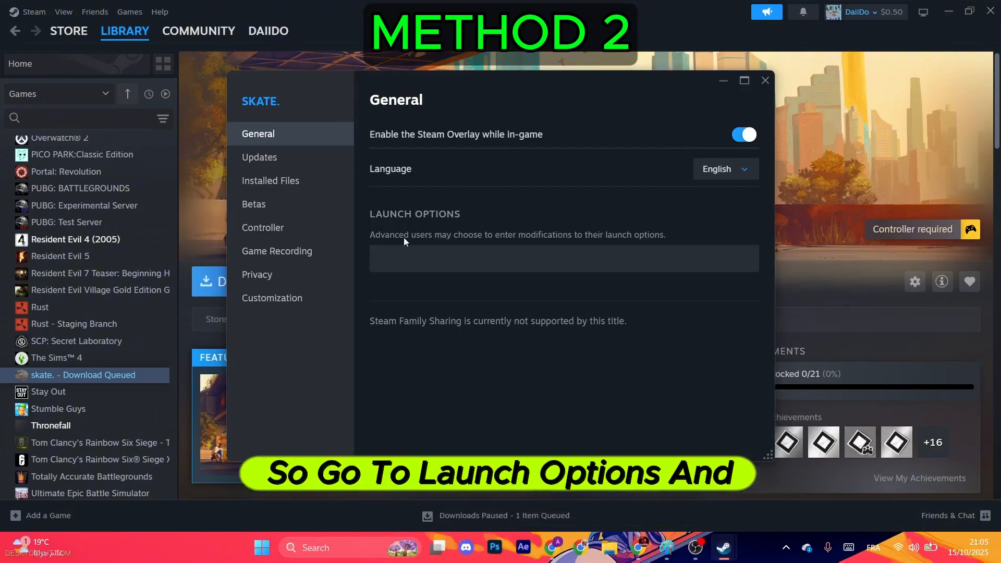
{"action": "left_click", "coordinate": [562, 258]}
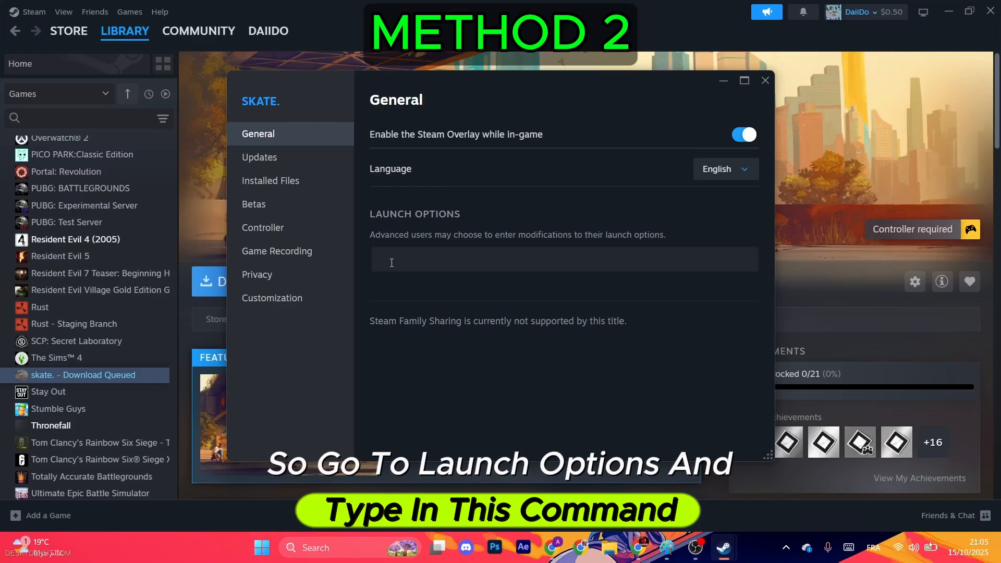
{"action": "type", "text": "-dx11"}
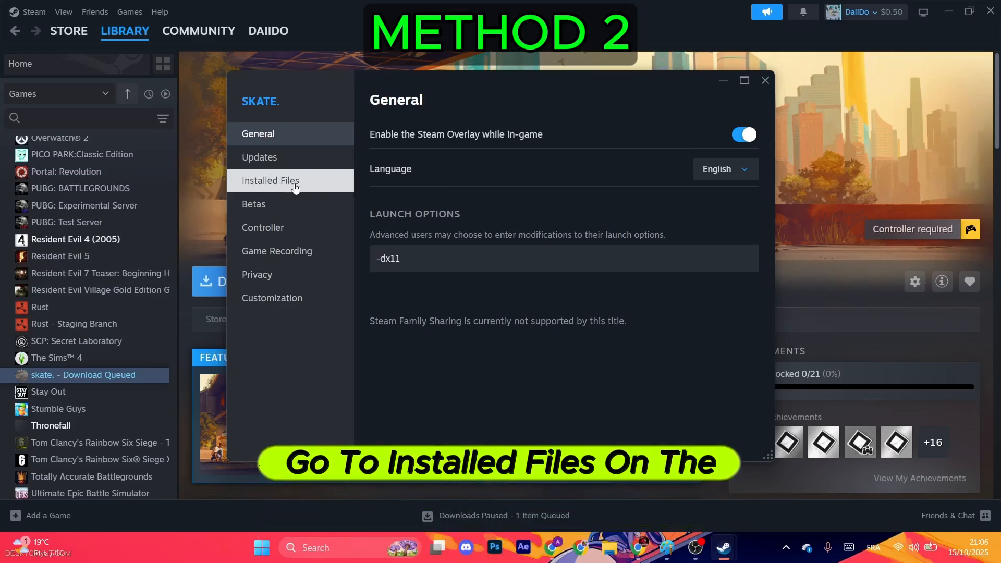
Run Verify integrity of game files from skate.'s Installed Files section.
{"action": "left_click", "coordinate": [270, 181]}
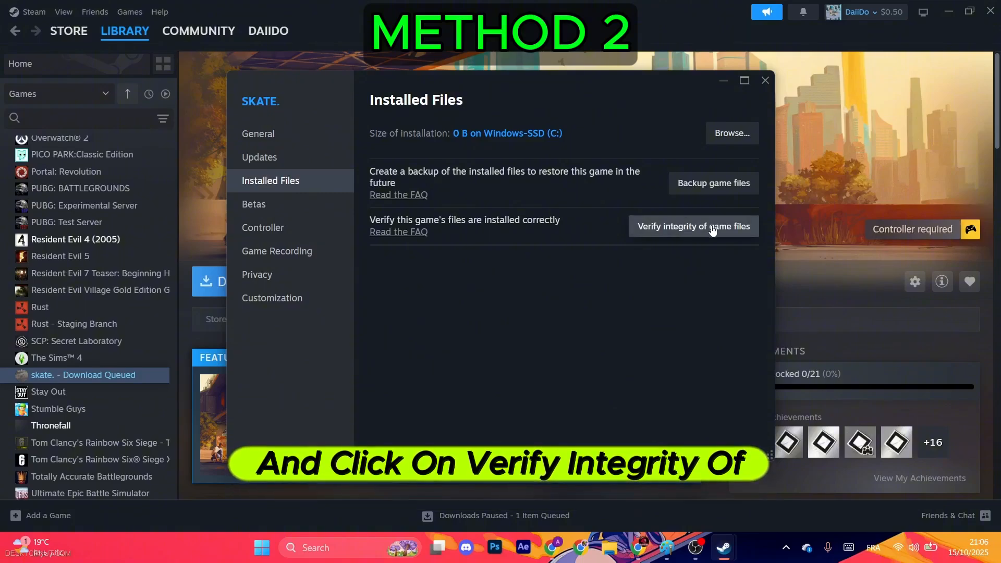
{"action": "left_click", "coordinate": [693, 226]}
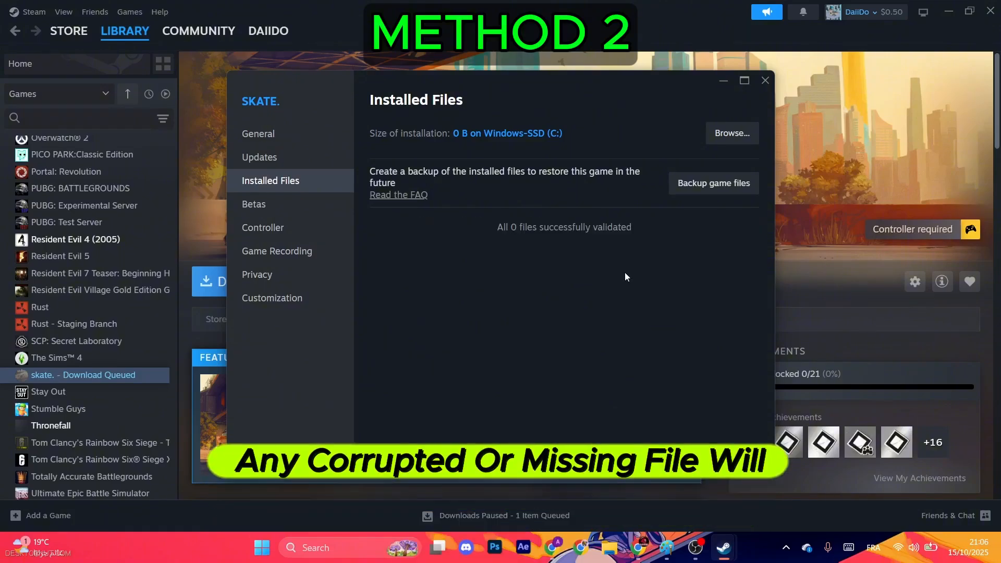